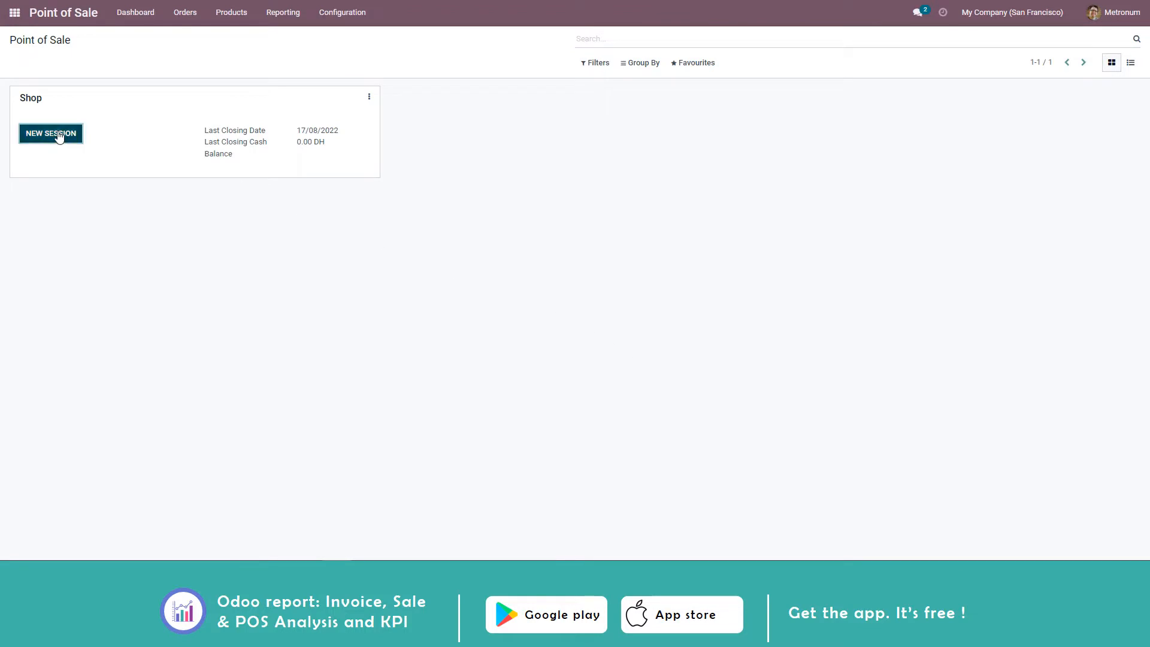
# - Launch a new session from the Shop card
pyautogui.click(50, 134)
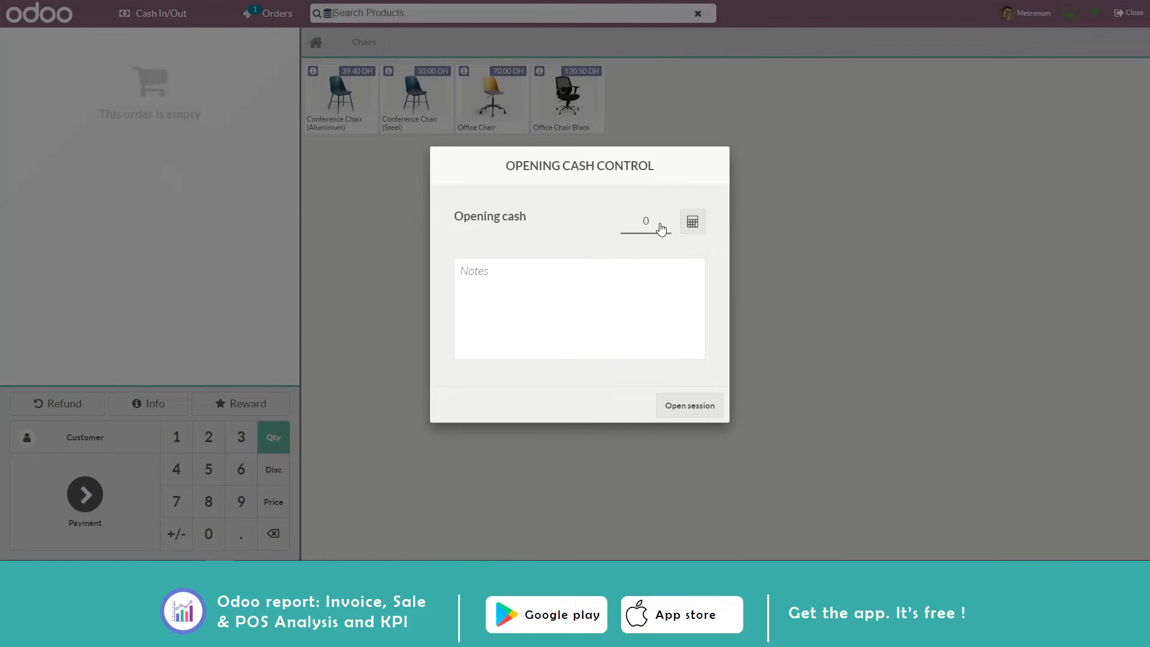
pyautogui.write('10')
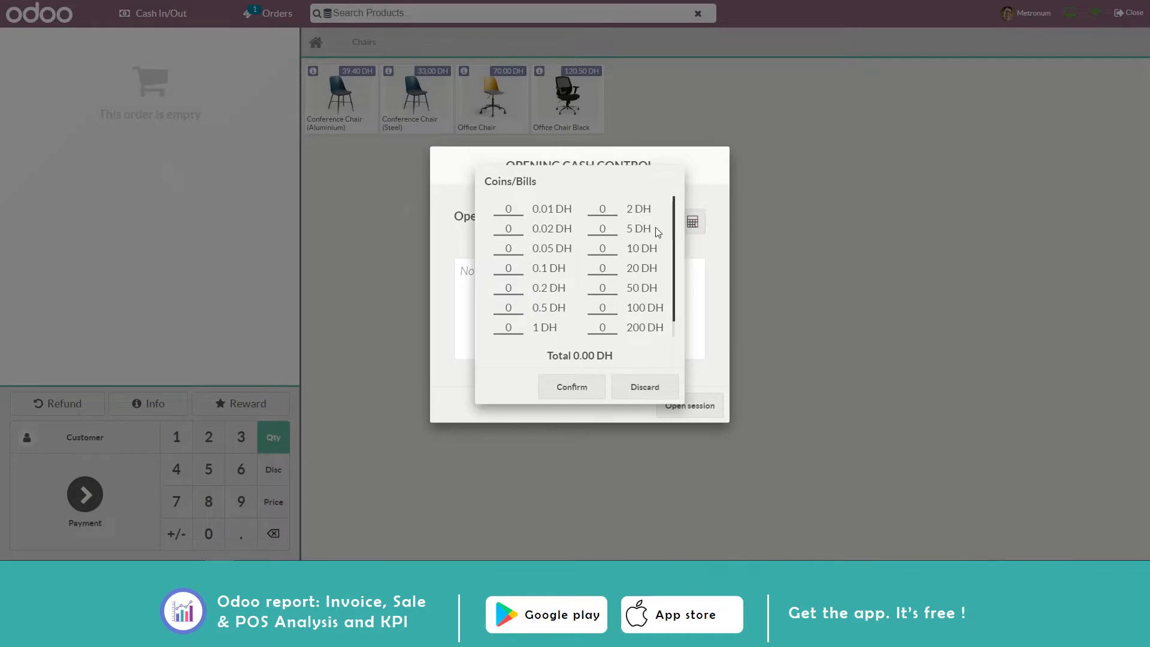
pyautogui.write('1')
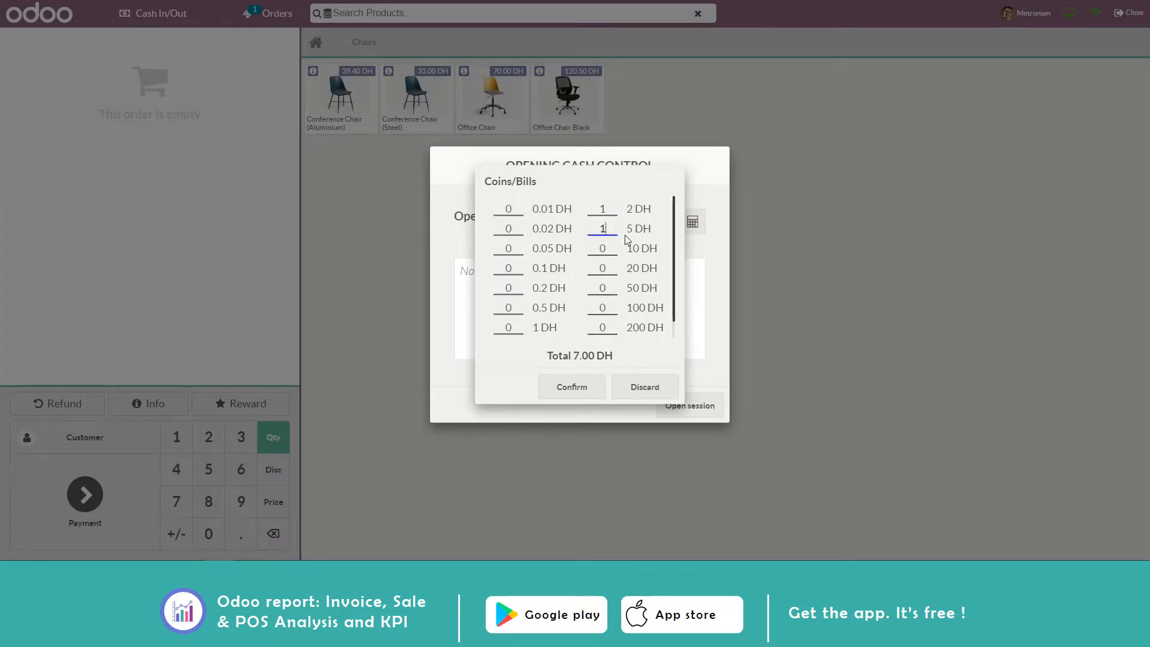
pyautogui.write('0')
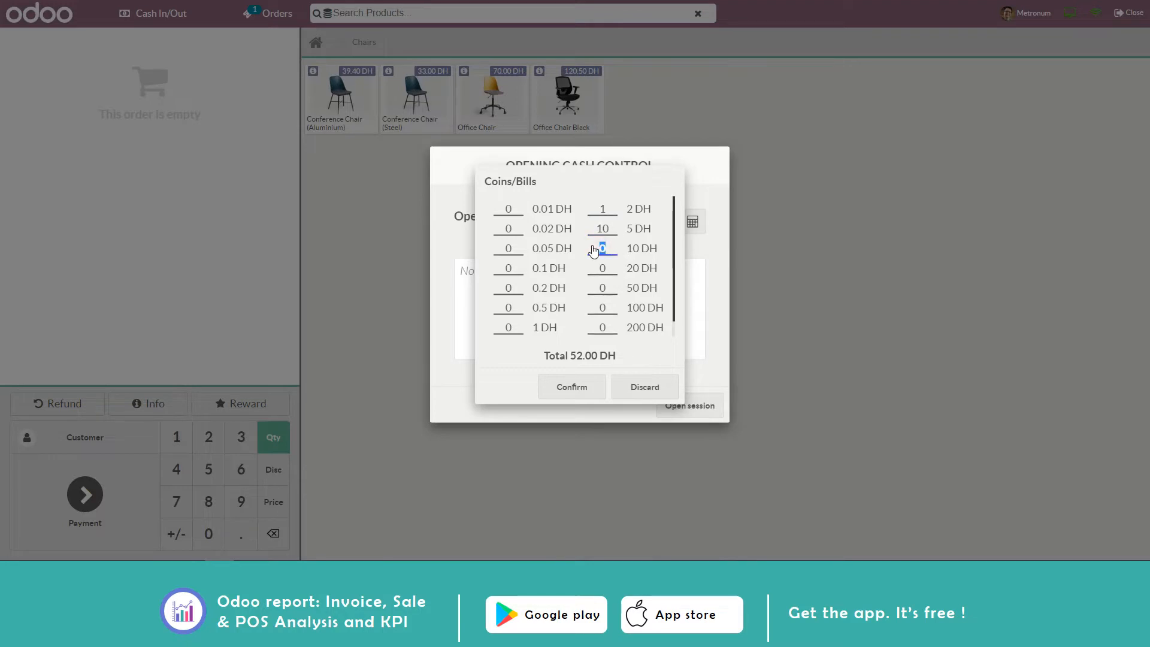
pyautogui.write('50')
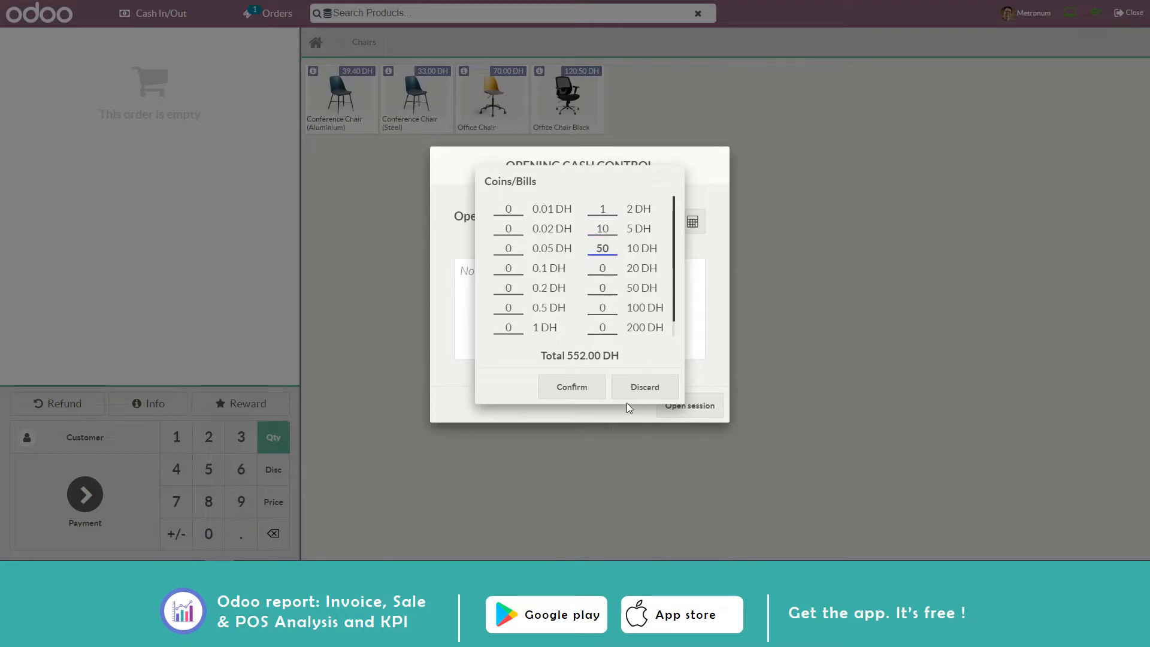
pyautogui.click(644, 387)
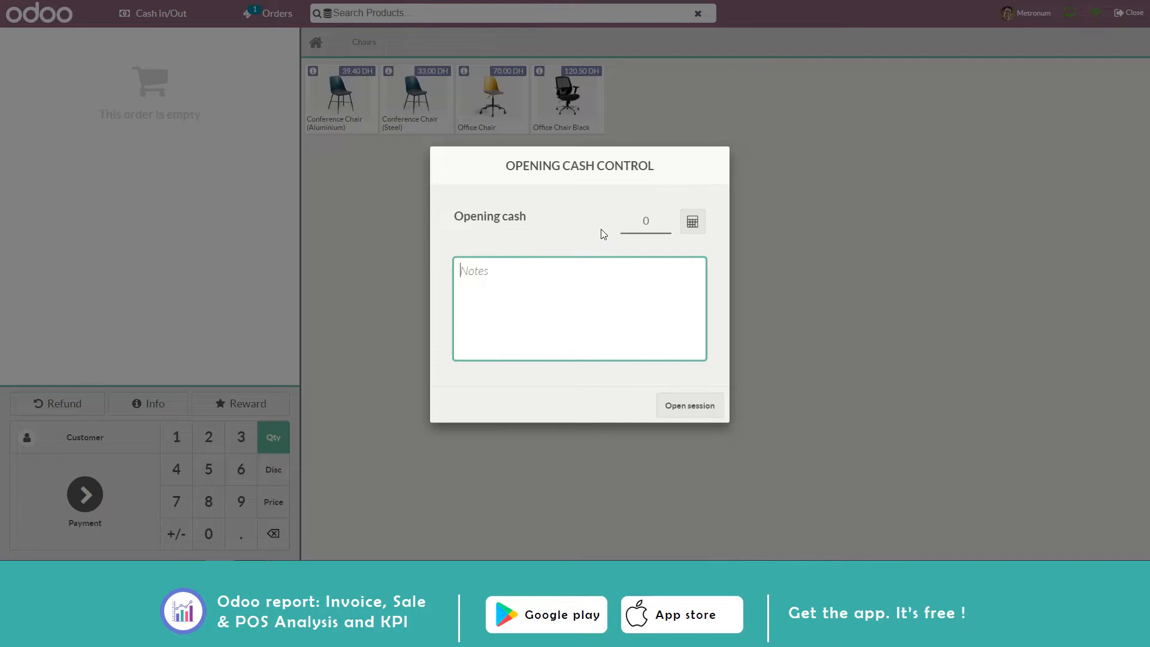
# - Open the Shop session with 1000 opening cash and note 'Starting my day'
pyautogui.write('1000')
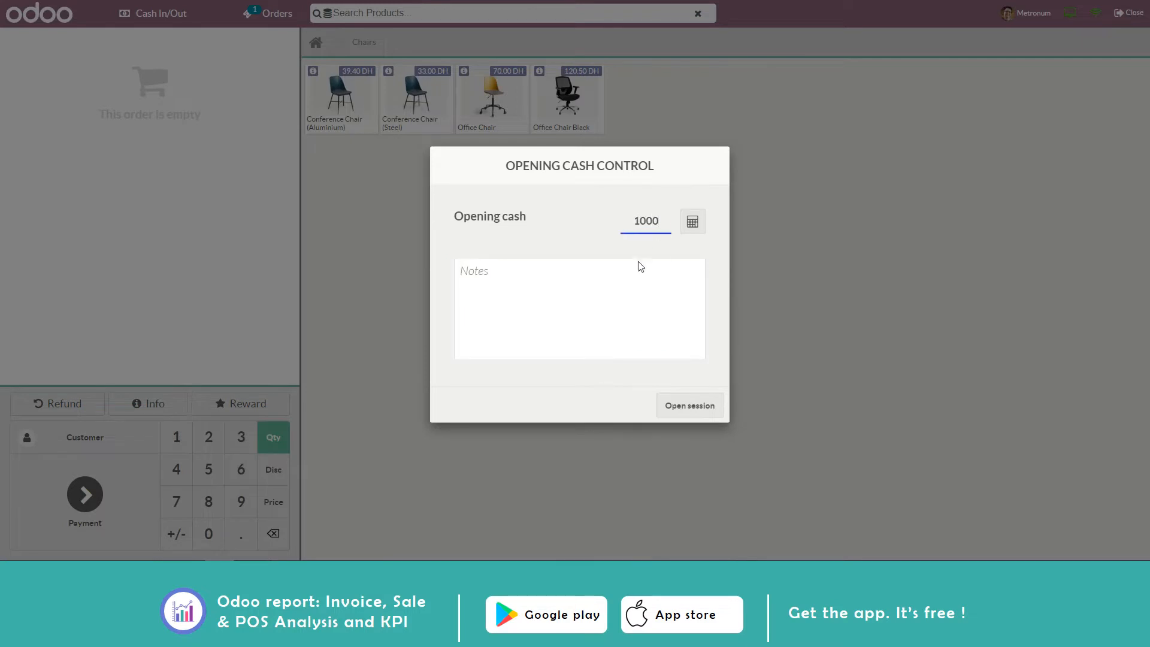
pyautogui.write('Starting')
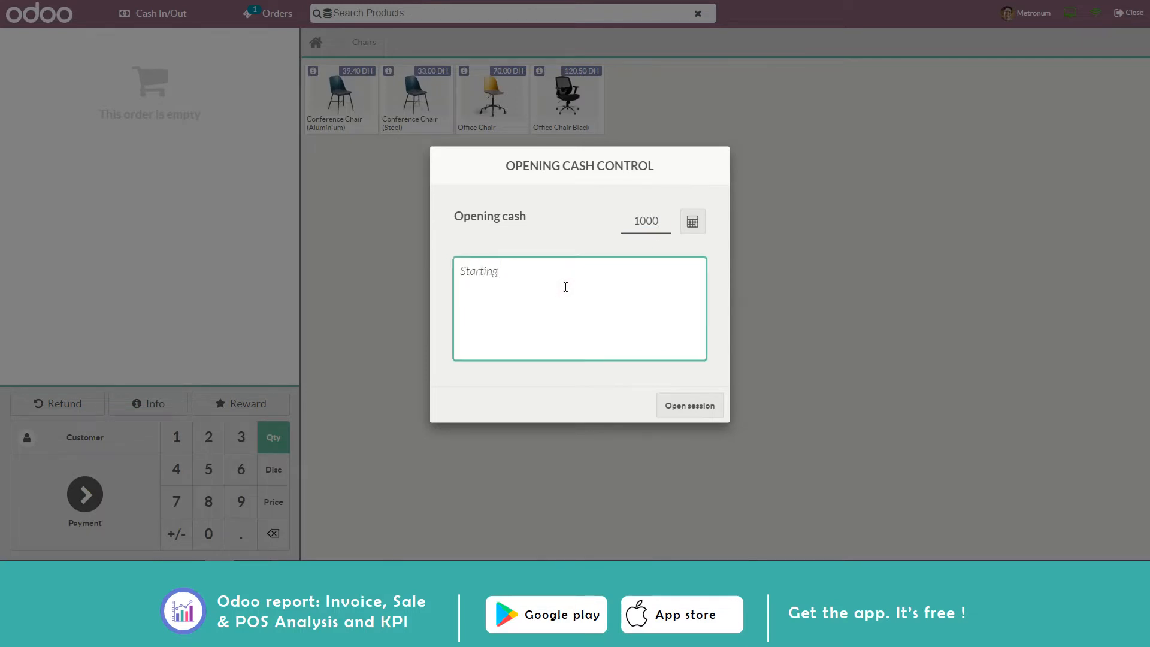
pyautogui.write('my day')
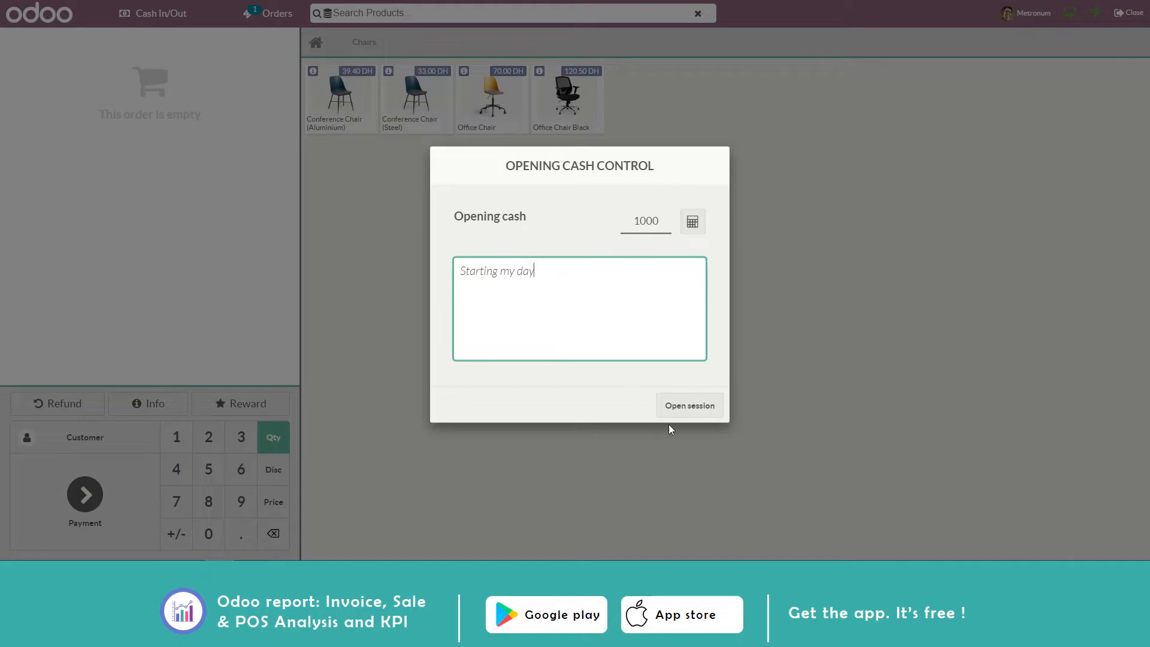
pyautogui.click(688, 405)
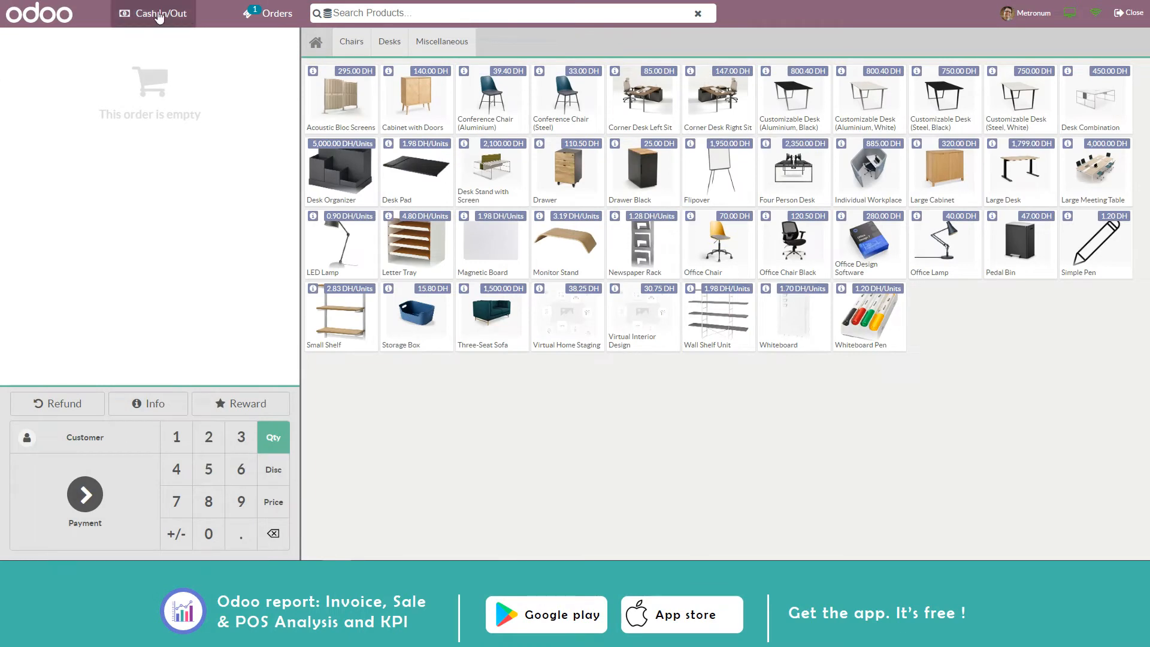
# - Record a 5,000 DH cash in with reason 'From the bank'
pyautogui.click(152, 13)
pyautogui.write('500')
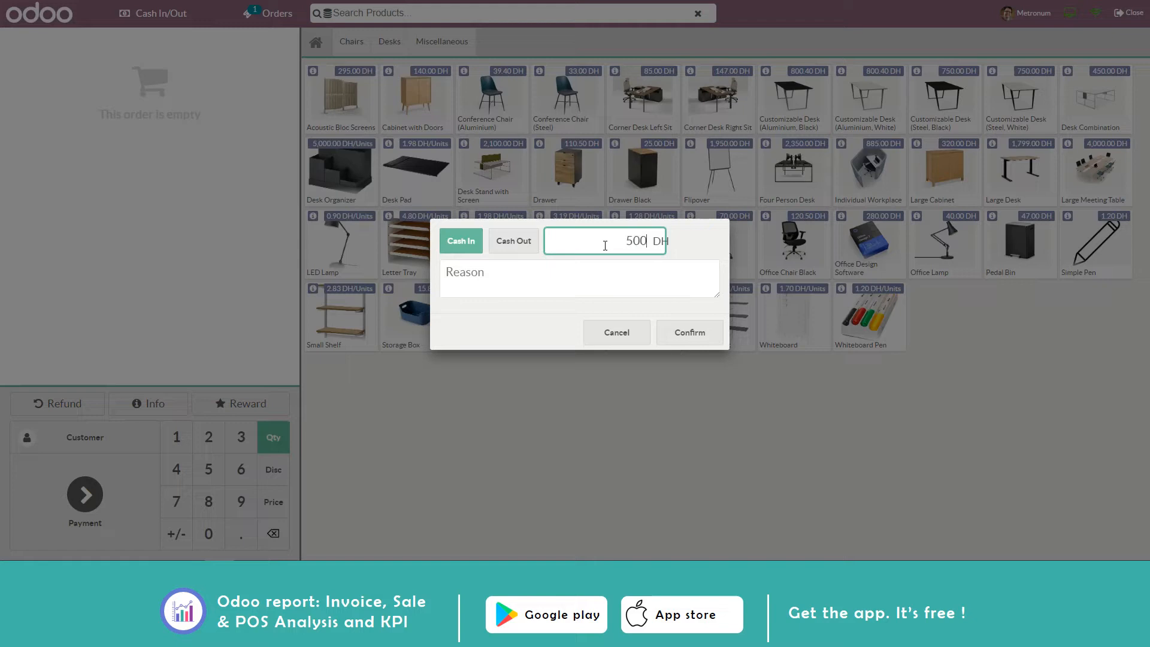
pyautogui.write('From')
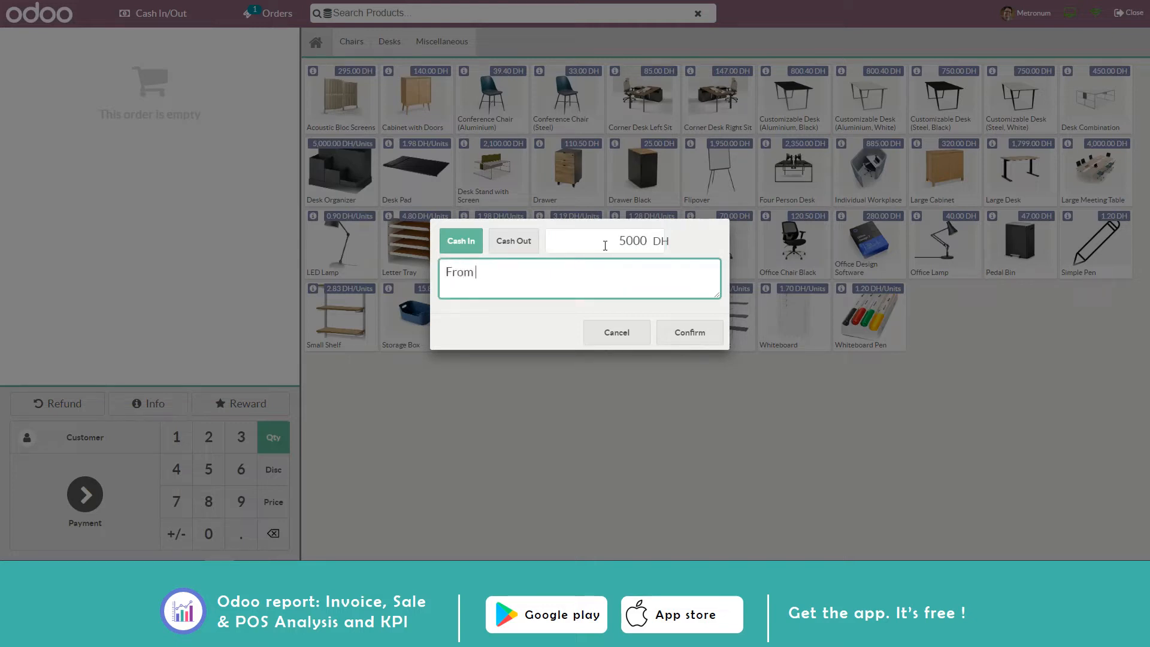
pyautogui.write('the bank')
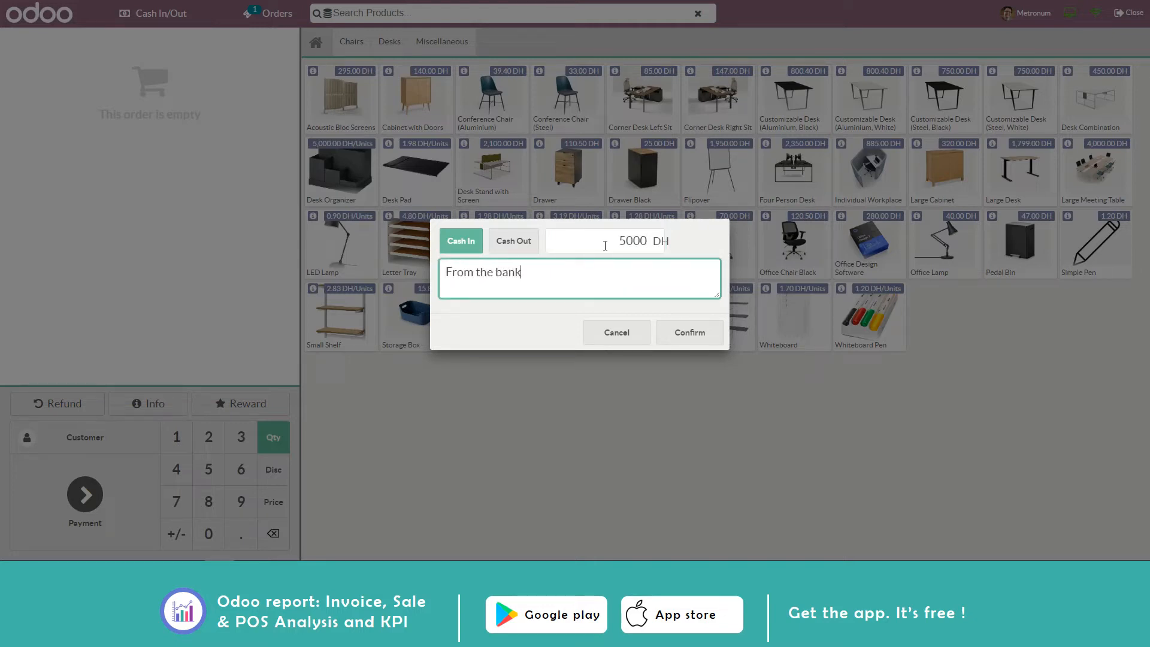
pyautogui.click(688, 332)
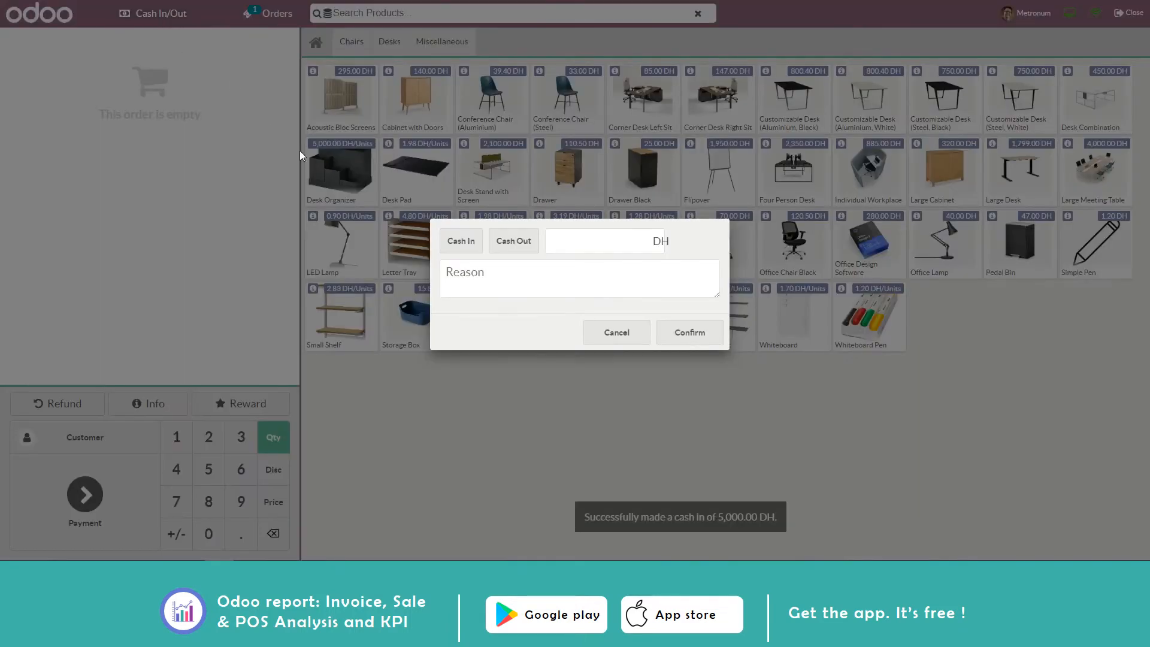
# - Record a 150 DH cash out with reason 'Meal'
pyautogui.click(513, 240)
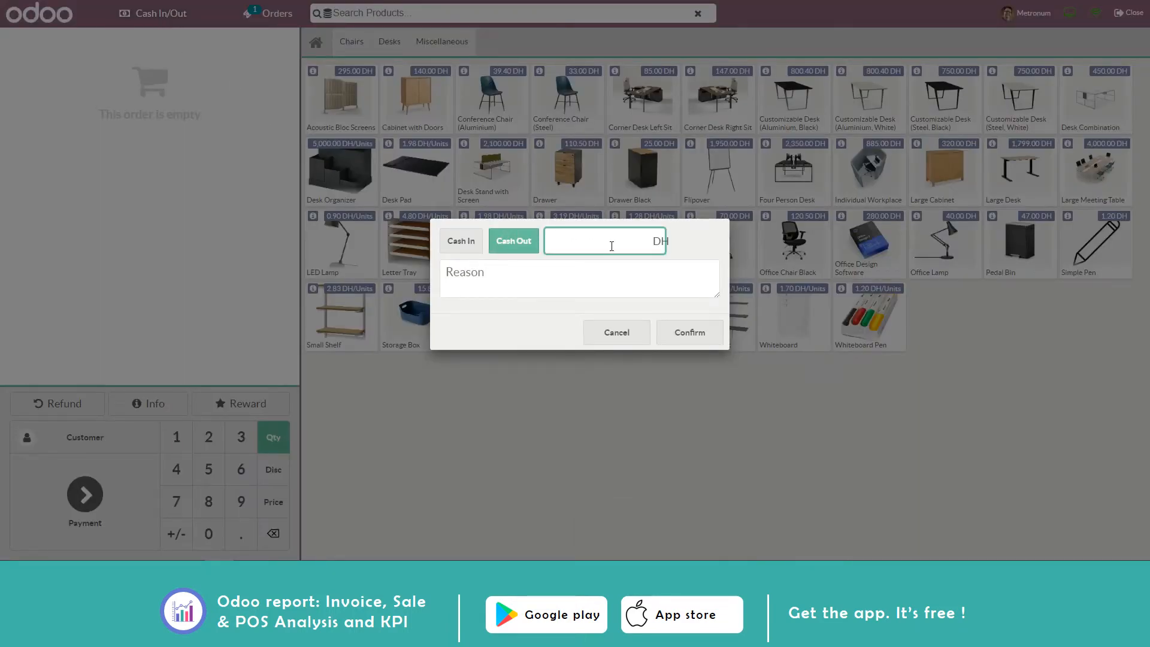
pyautogui.write('150')
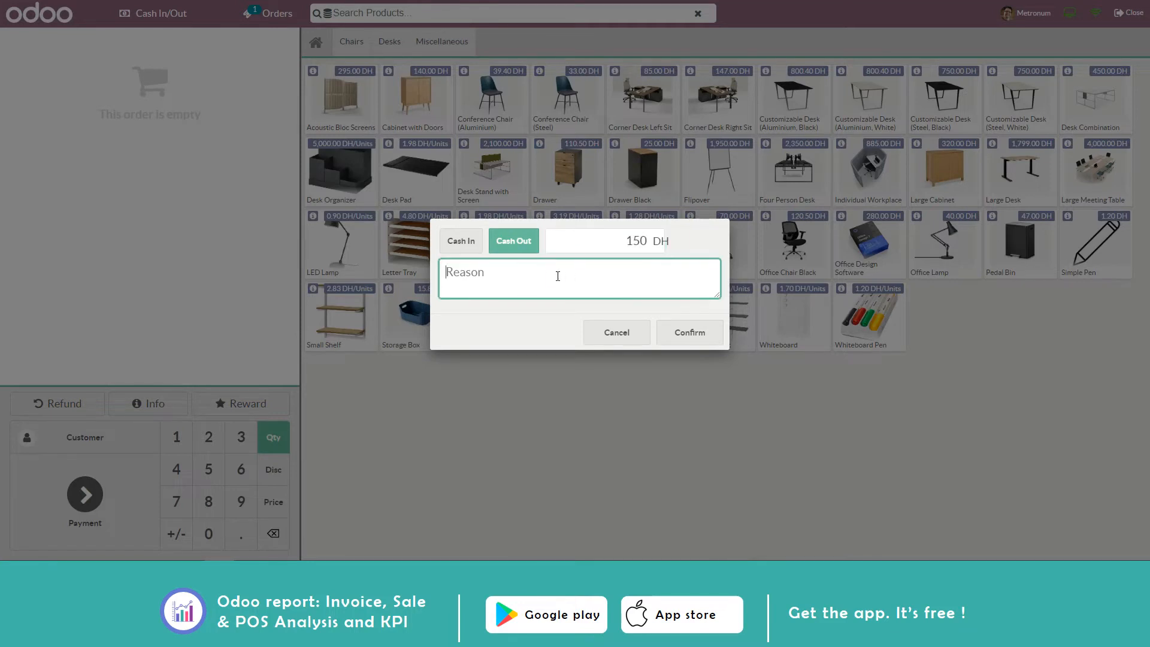
pyautogui.write('Meal')
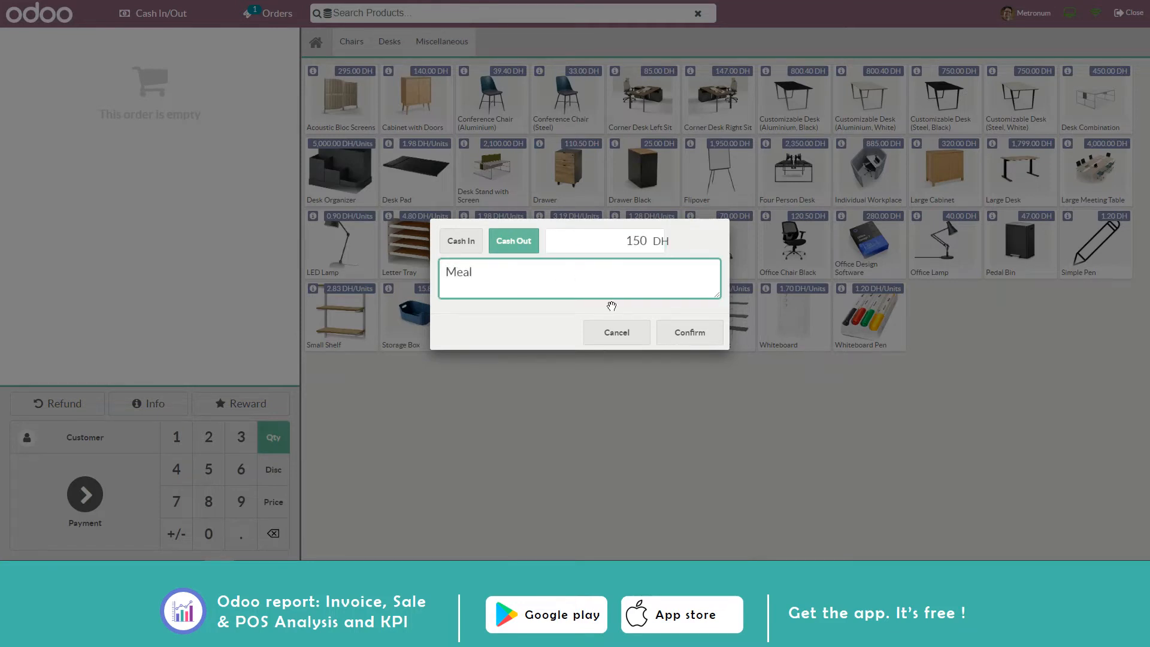
pyautogui.click(688, 332)
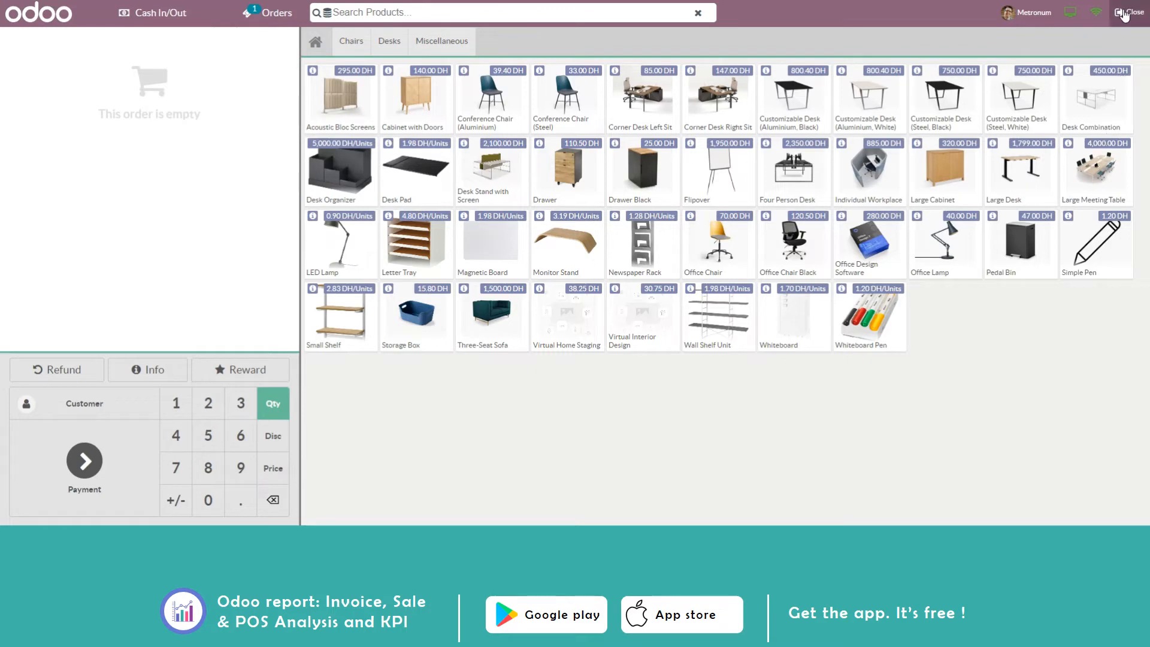
# - Open Closing Control to review 11,081 DH expected cash and 6,000 DH bank
pyautogui.click(1131, 13)
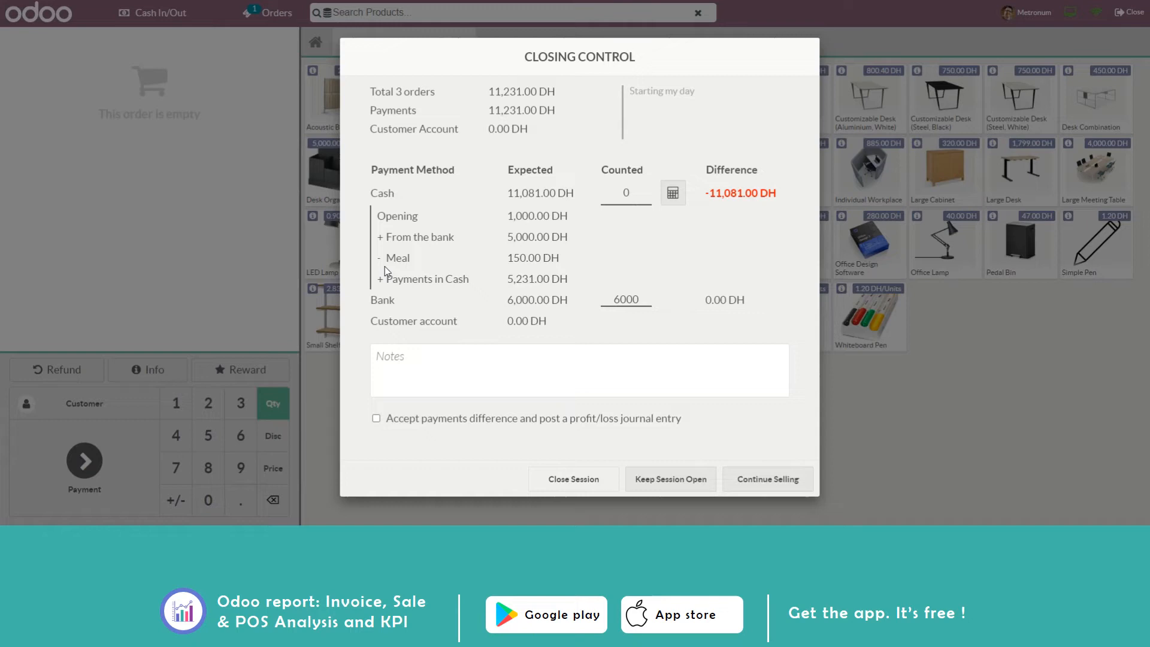
pyautogui.moveTo(763, 180)
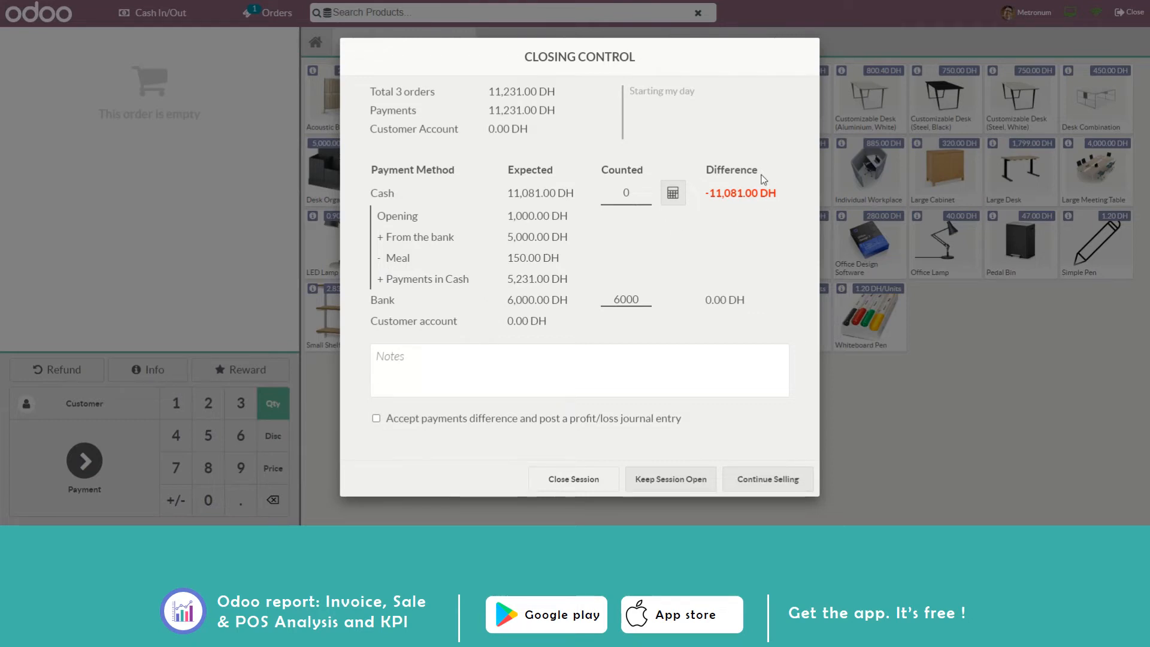
pyautogui.moveTo(533, 307)
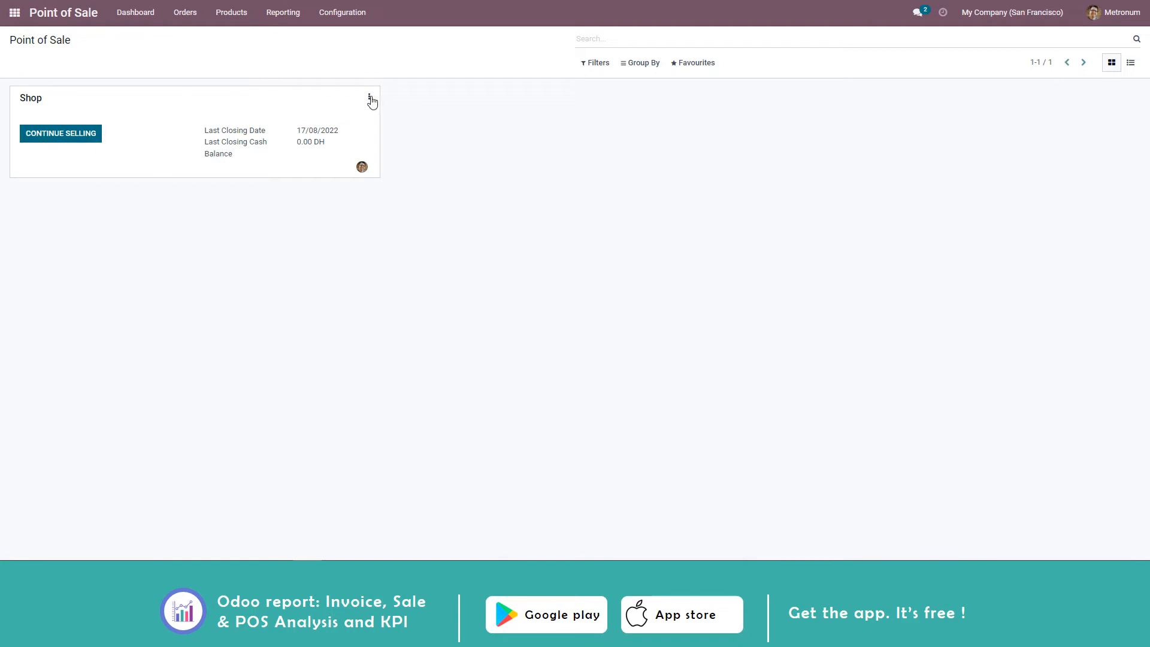
# - Open session POS/00012 from the Shop's sessions list to view its cash log
pyautogui.click(370, 99)
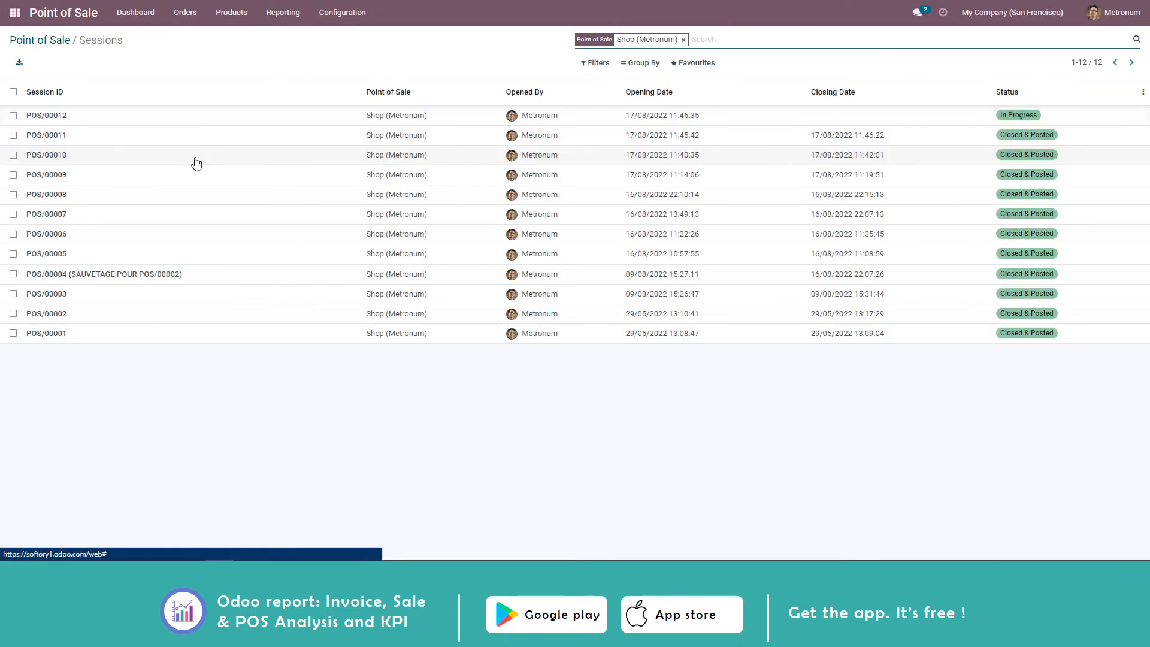
pyautogui.click(46, 115)
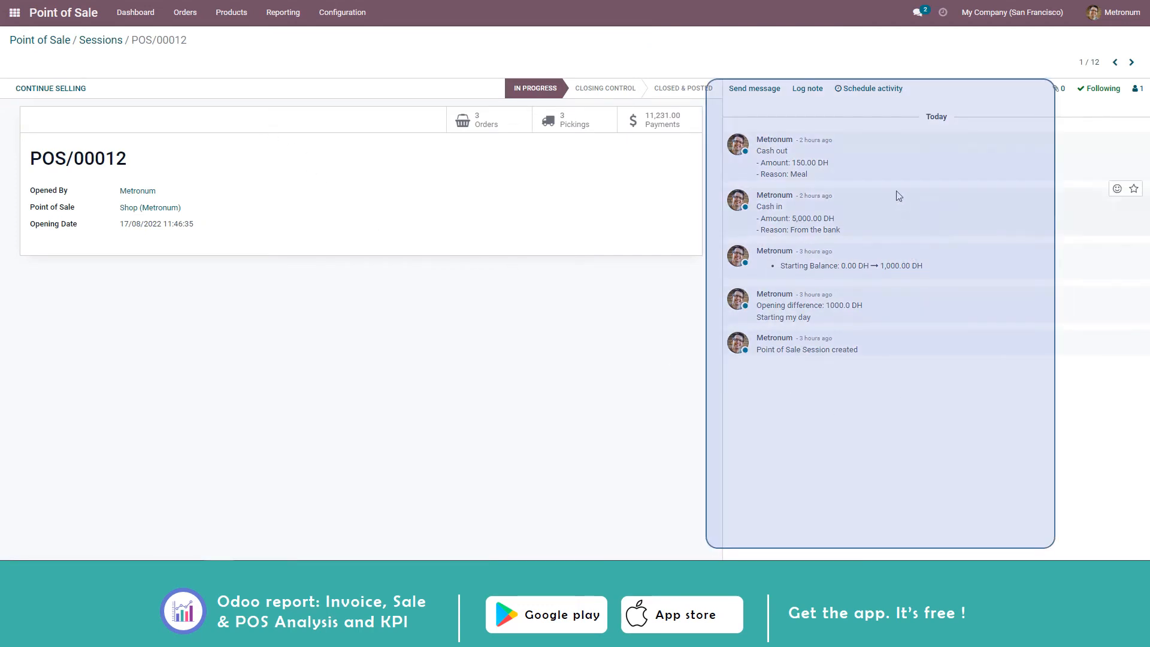
pyautogui.moveTo(746, 388)
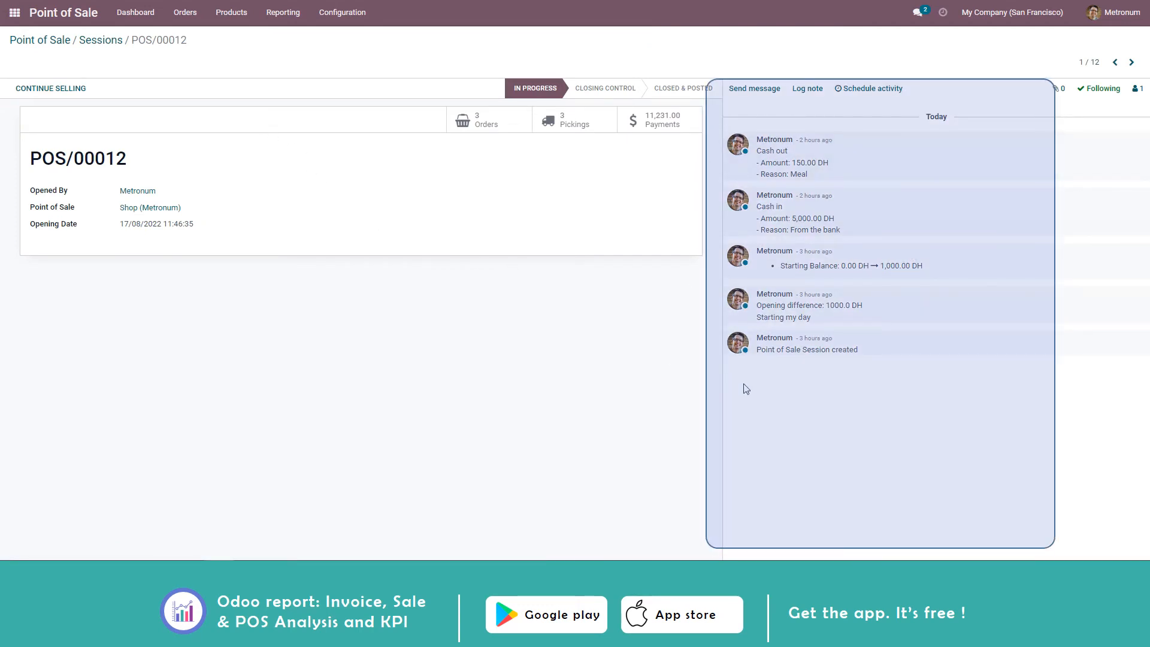
pyautogui.moveTo(817, 402)
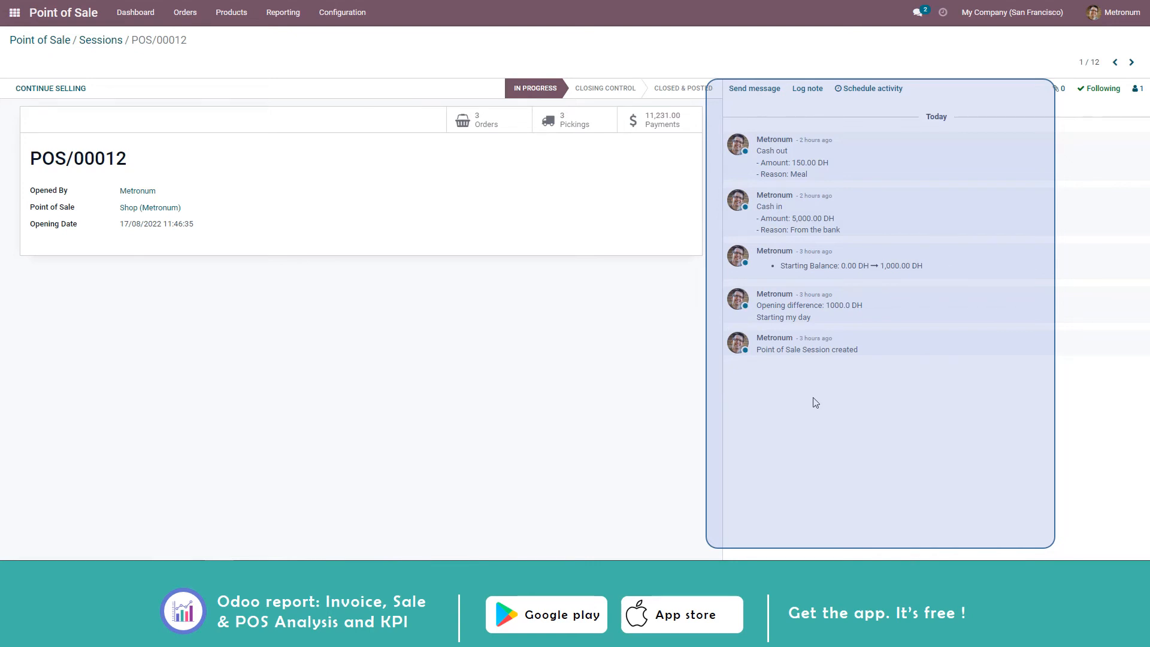
pyautogui.moveTo(827, 403)
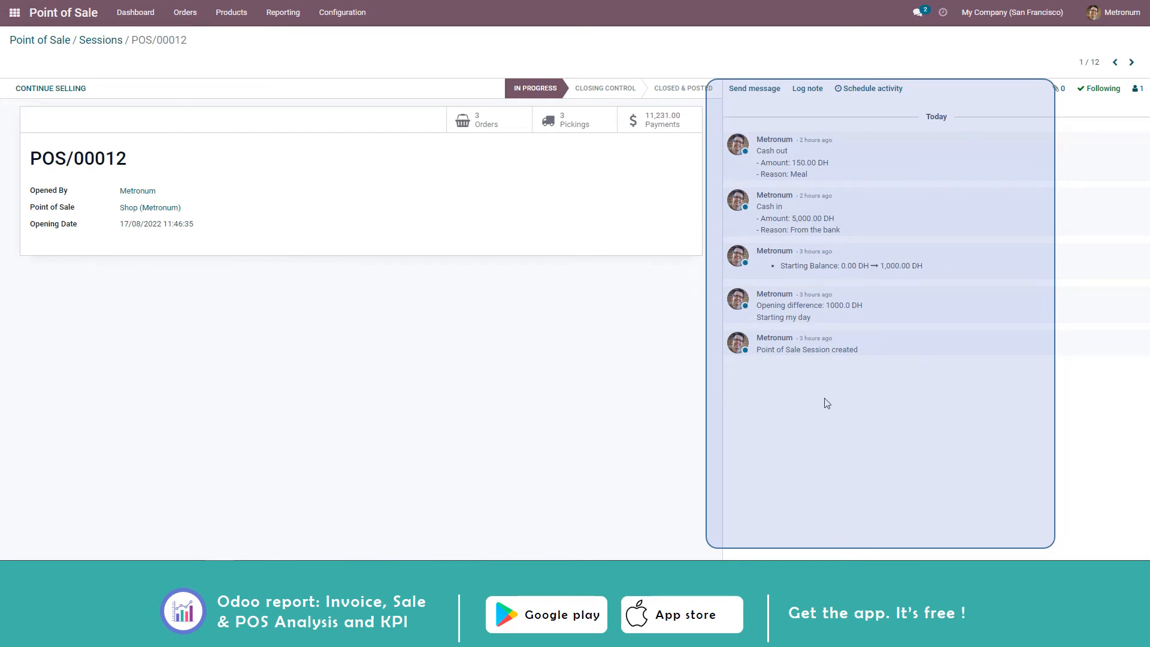
pyautogui.moveTo(1116, 44)
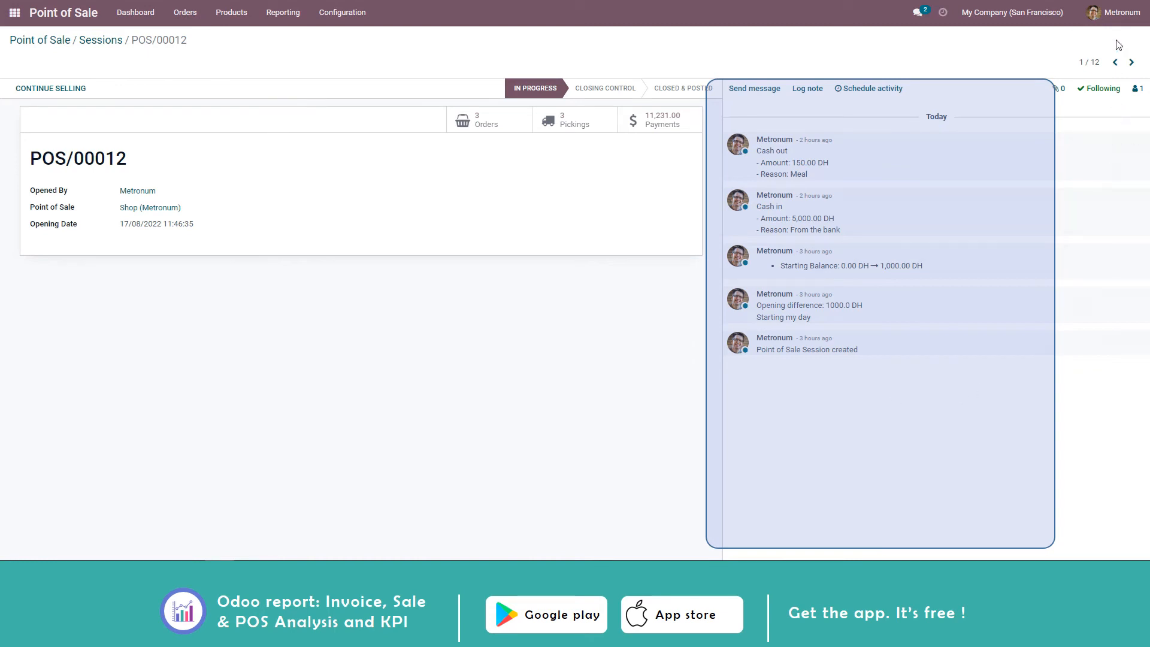